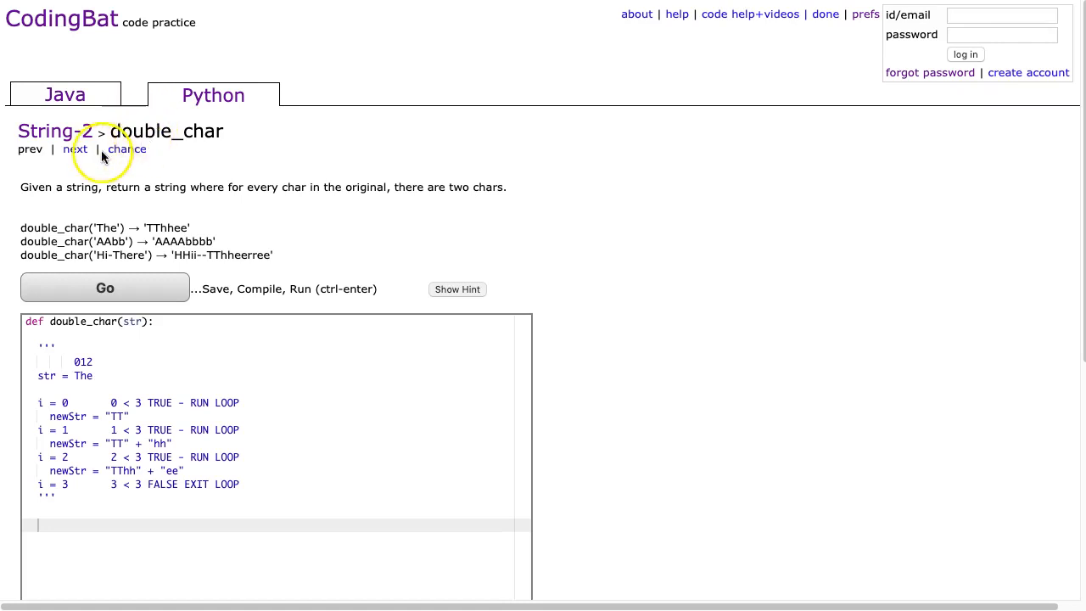
pyautogui.moveTo(178, 197)
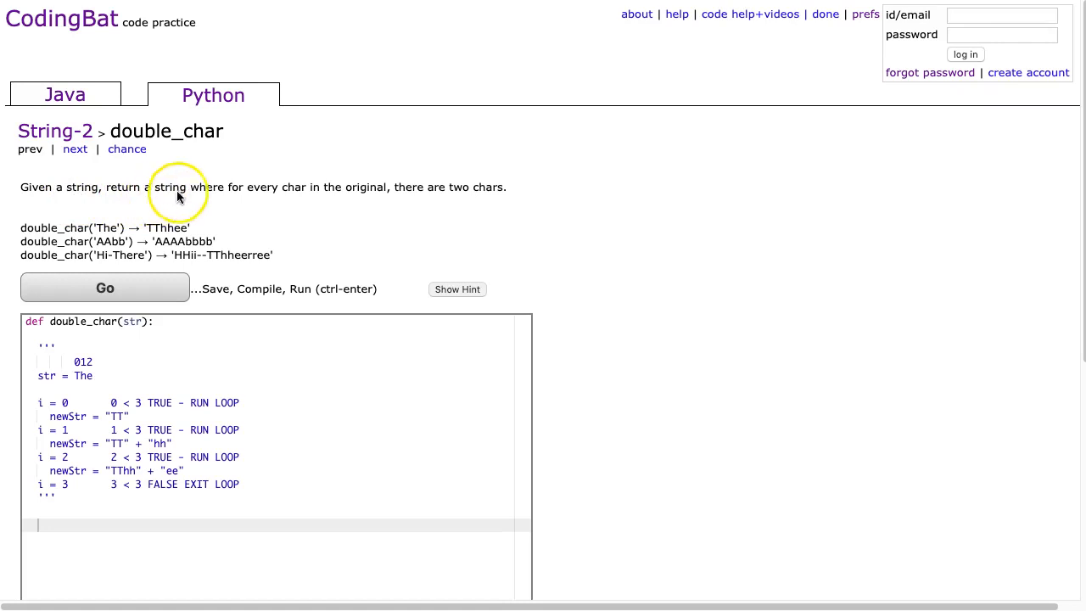
pyautogui.moveTo(331, 202)
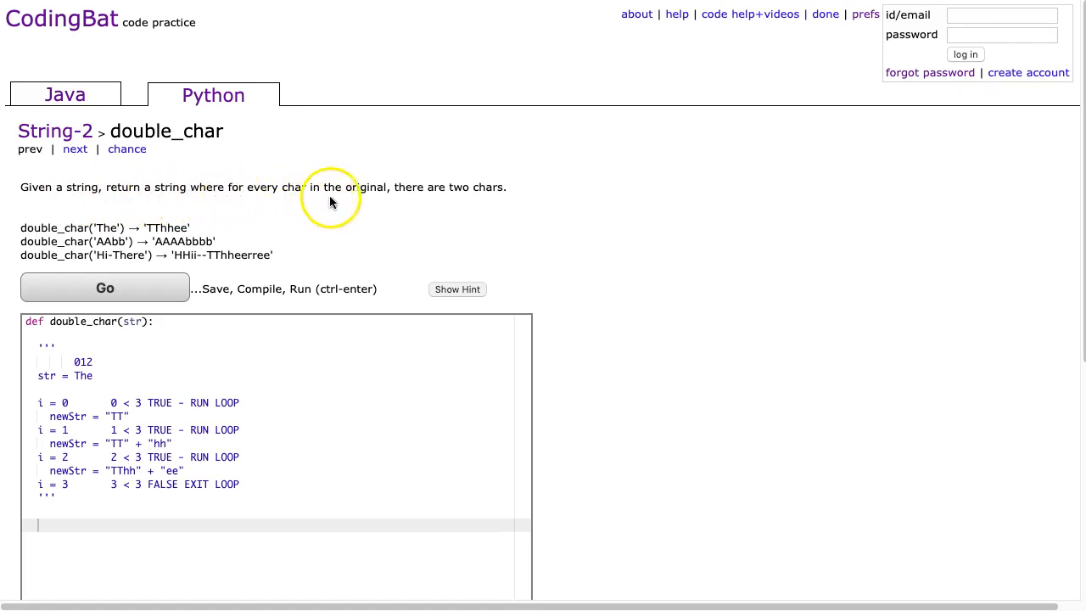
pyautogui.moveTo(106, 236)
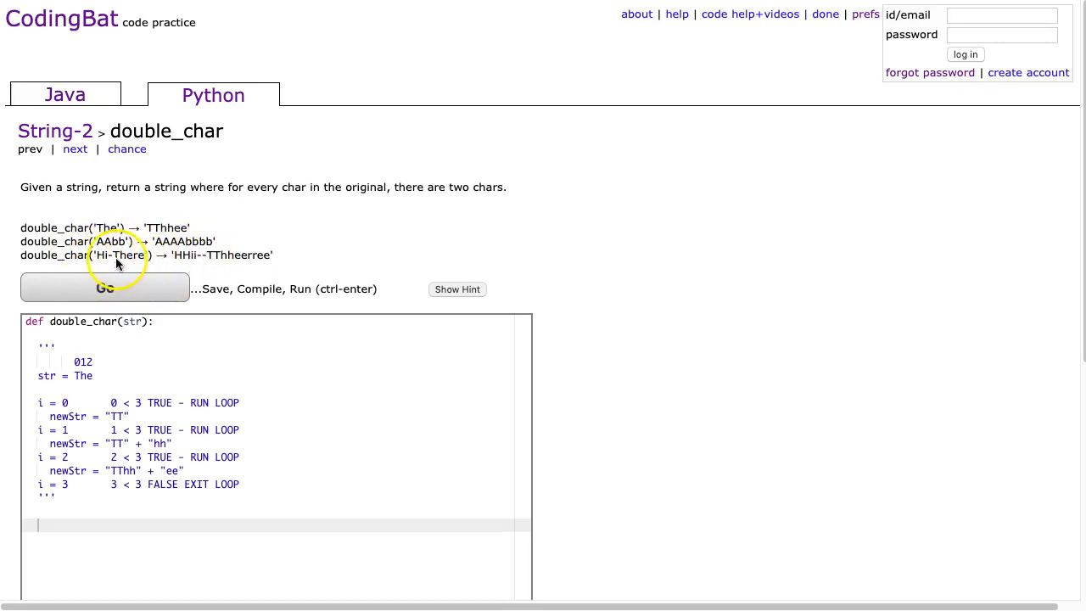
pyautogui.moveTo(256, 264)
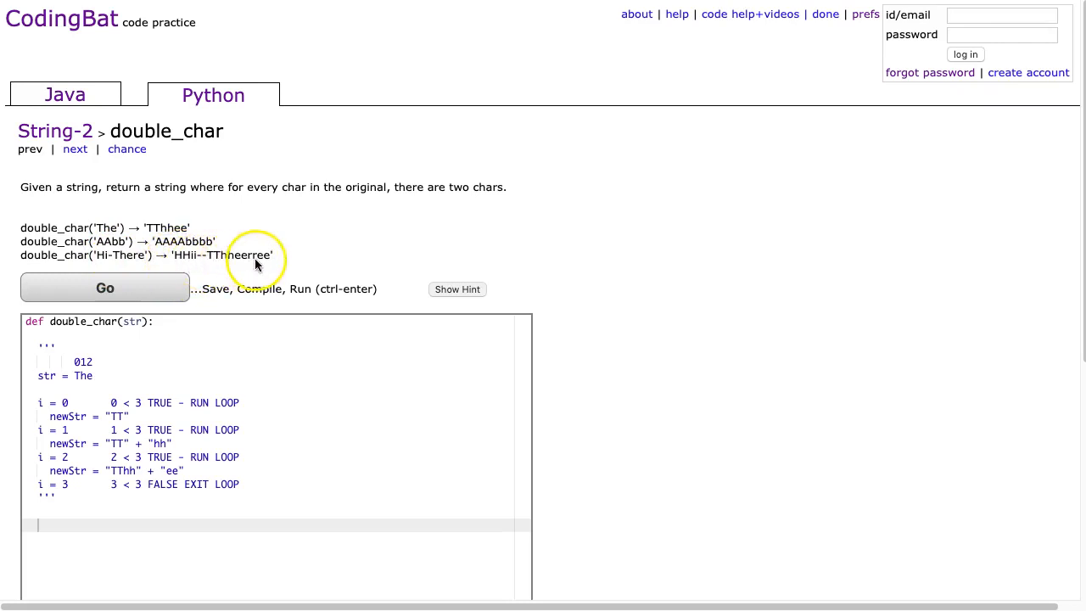
pyautogui.moveTo(246, 276)
pyautogui.write('for i ')
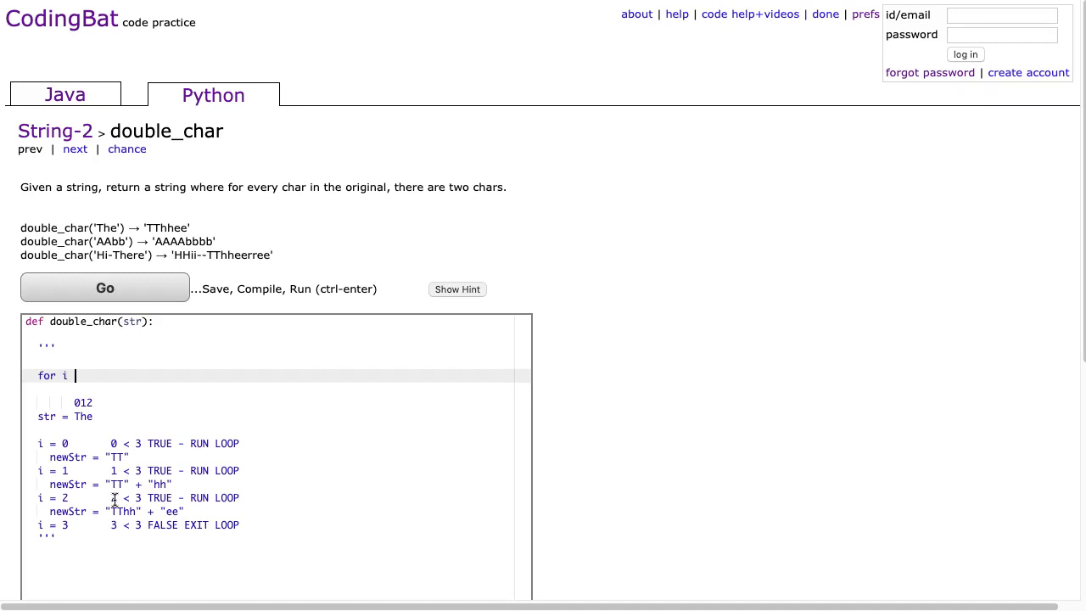
# - Complete the comment loop as 'for i in range(0, len(str), 1):' with a '<CODE BLOCK>' placeholder
pyautogui.write('in range(0,')
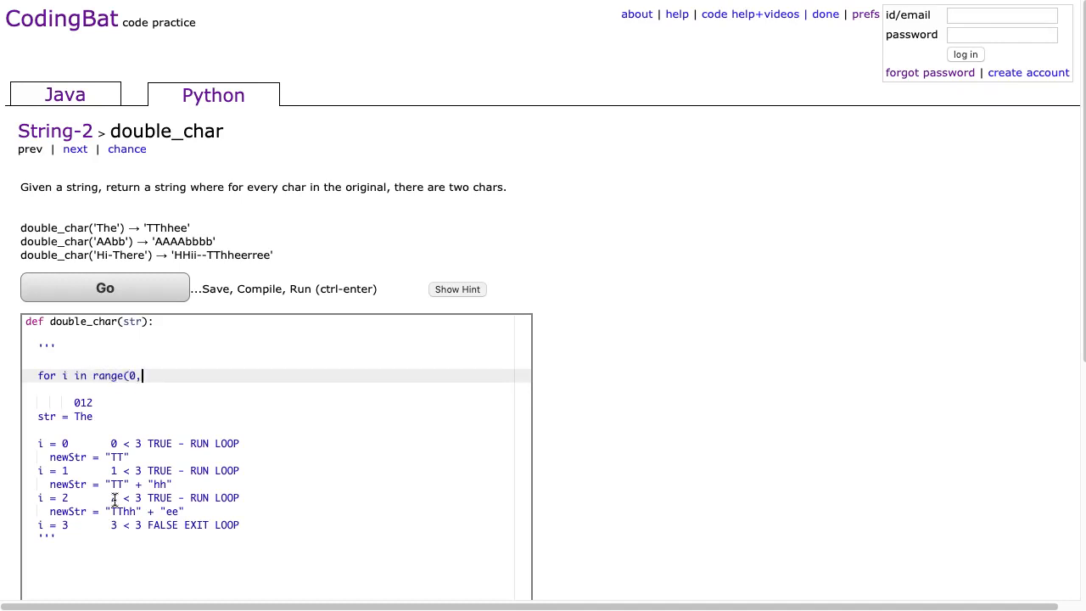
pyautogui.write('len(str), 1):')
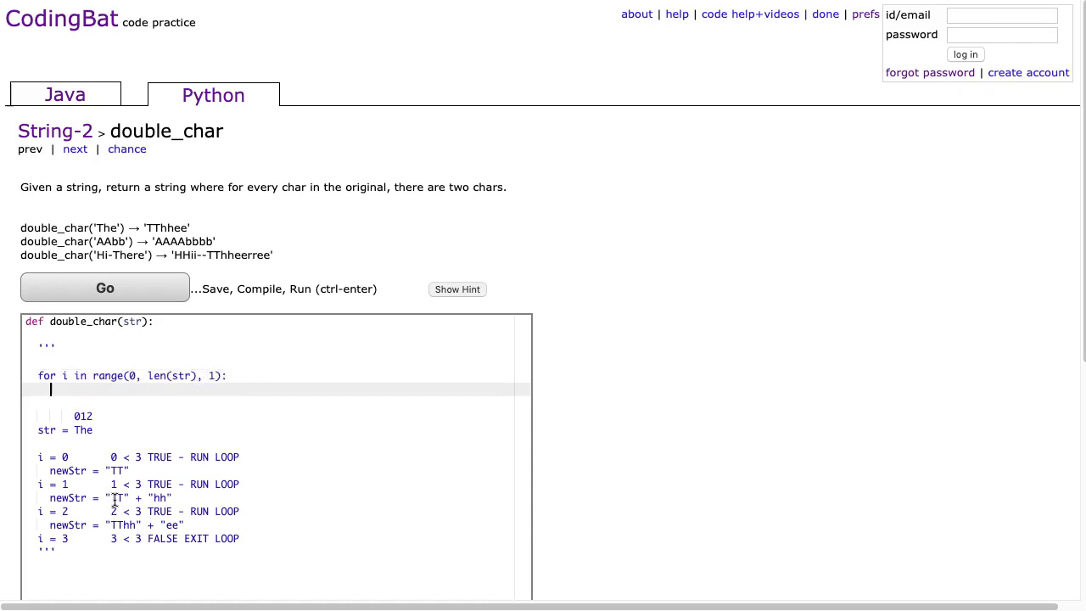
pyautogui.write('<CODE BLOCK>')
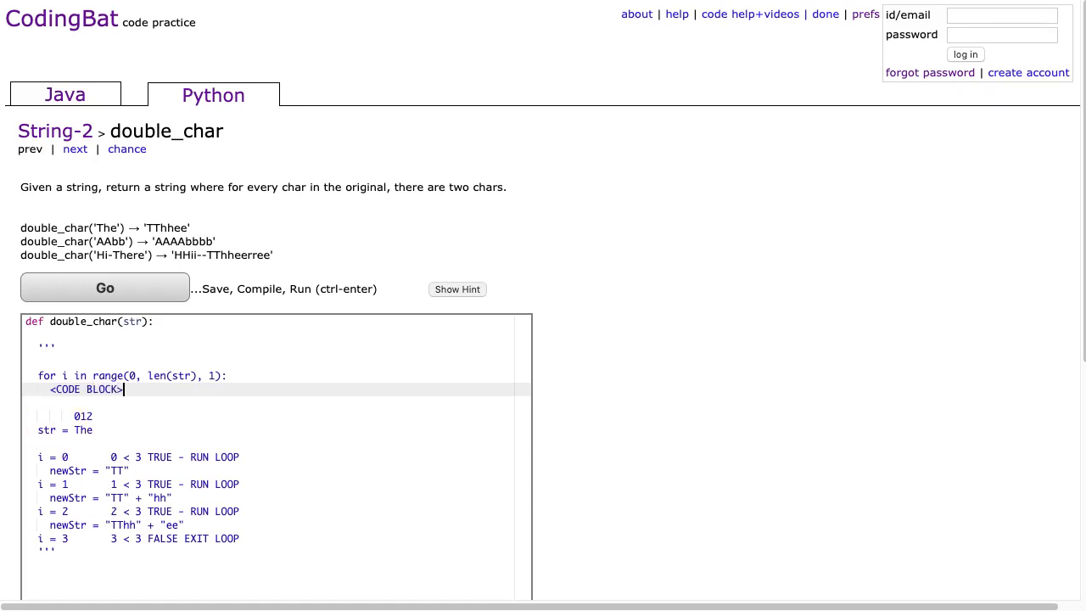
pyautogui.click(130, 375)
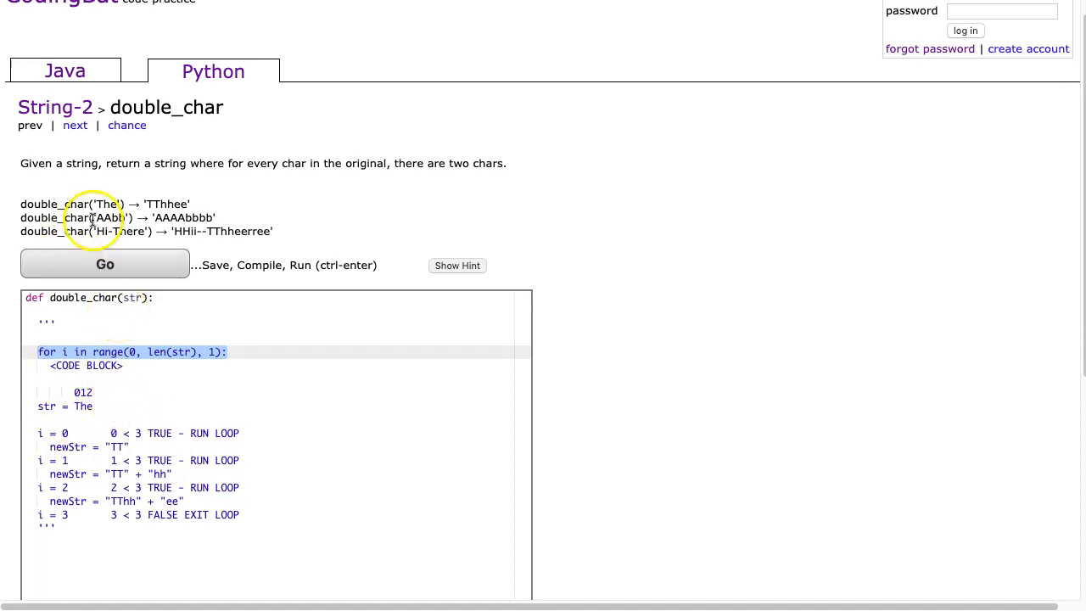
# - Add 'l = 3' beside the 'str = The' line in the planning comment
pyautogui.click(102, 405)
pyautogui.write(' l = 3')
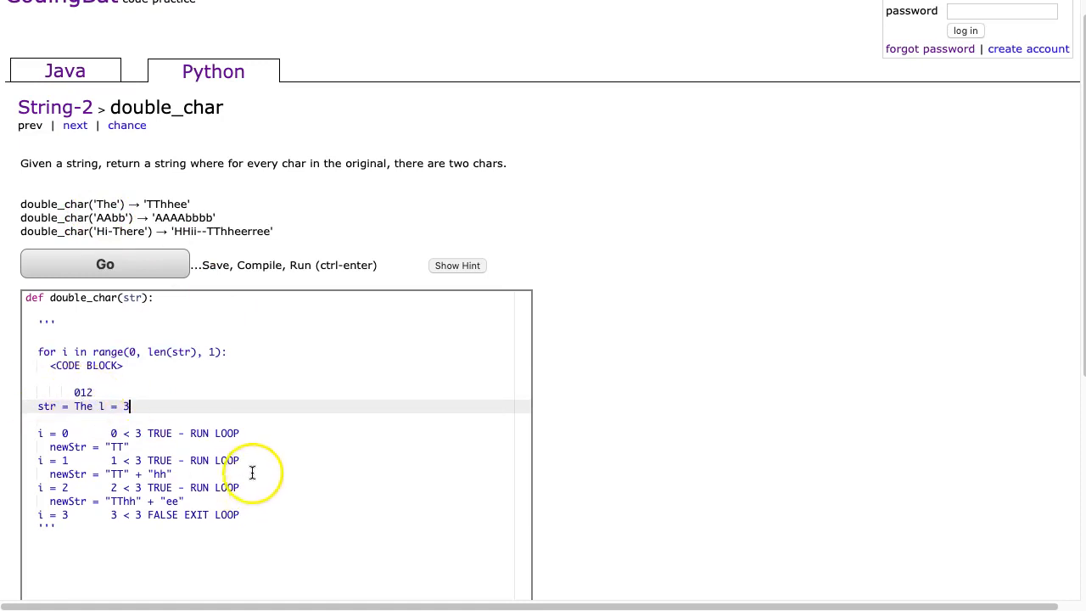
pyautogui.scroll(-3)
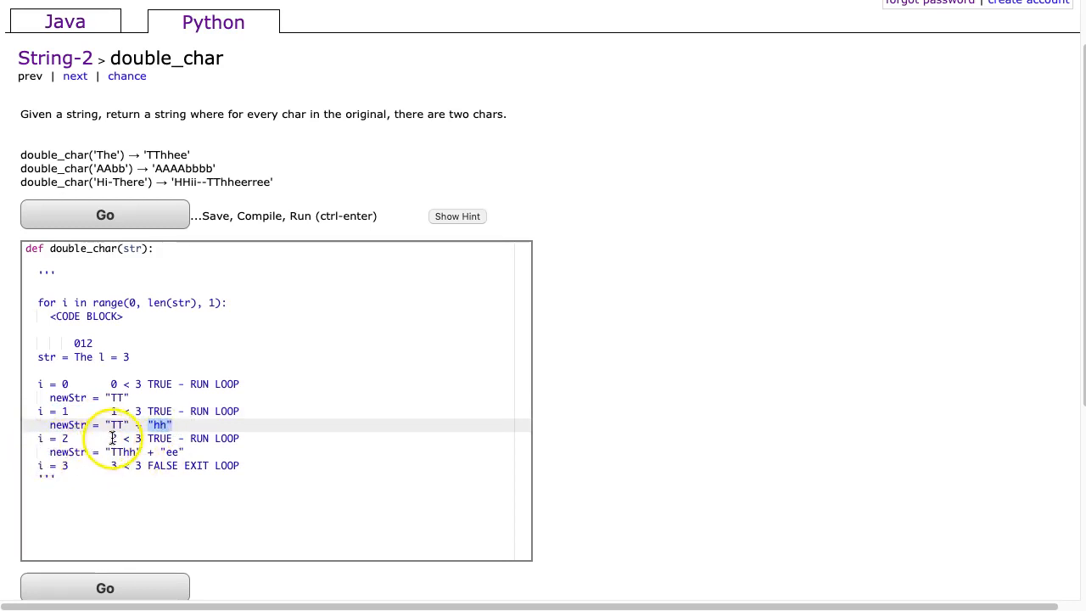
pyautogui.moveTo(229, 438)
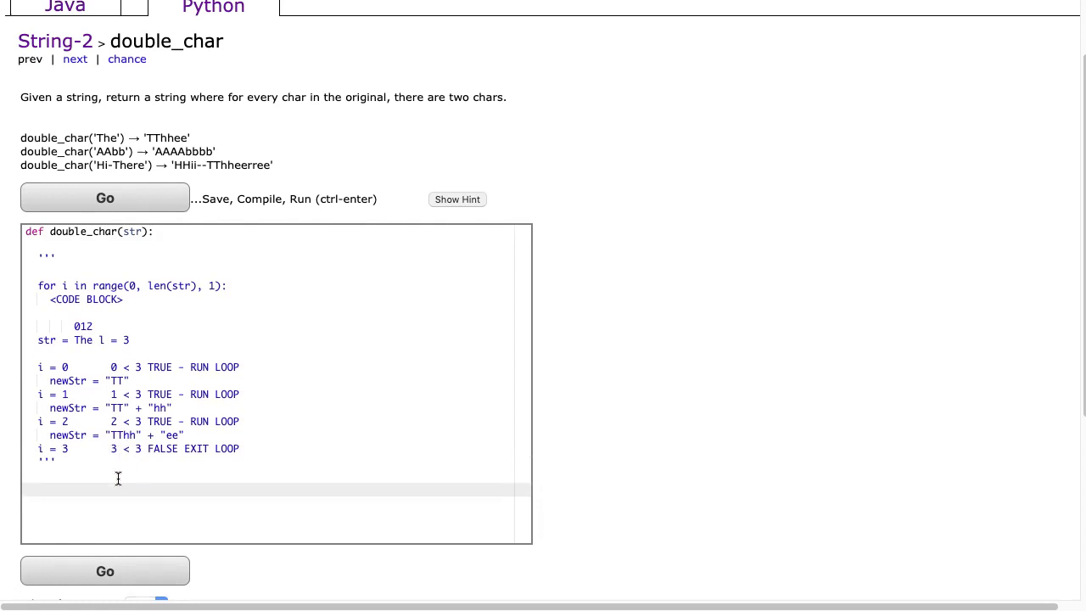
# - Set newStr = "" and start the loop over range(0, len(str), 1)
pyautogui.write('newStr')
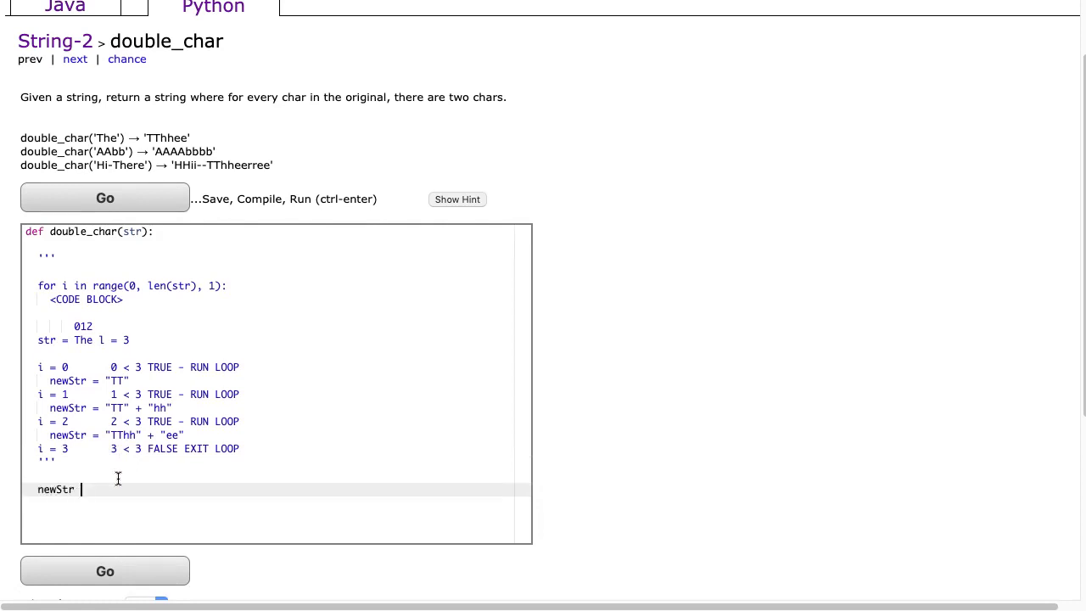
pyautogui.write('= ""')
pyautogui.write('for')
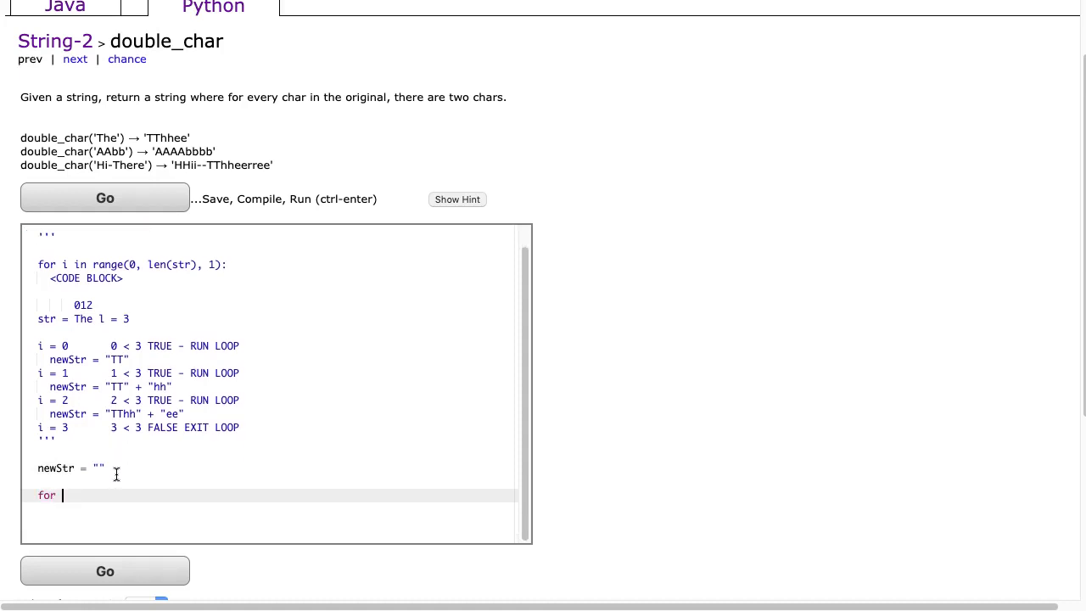
pyautogui.write('i in range(')
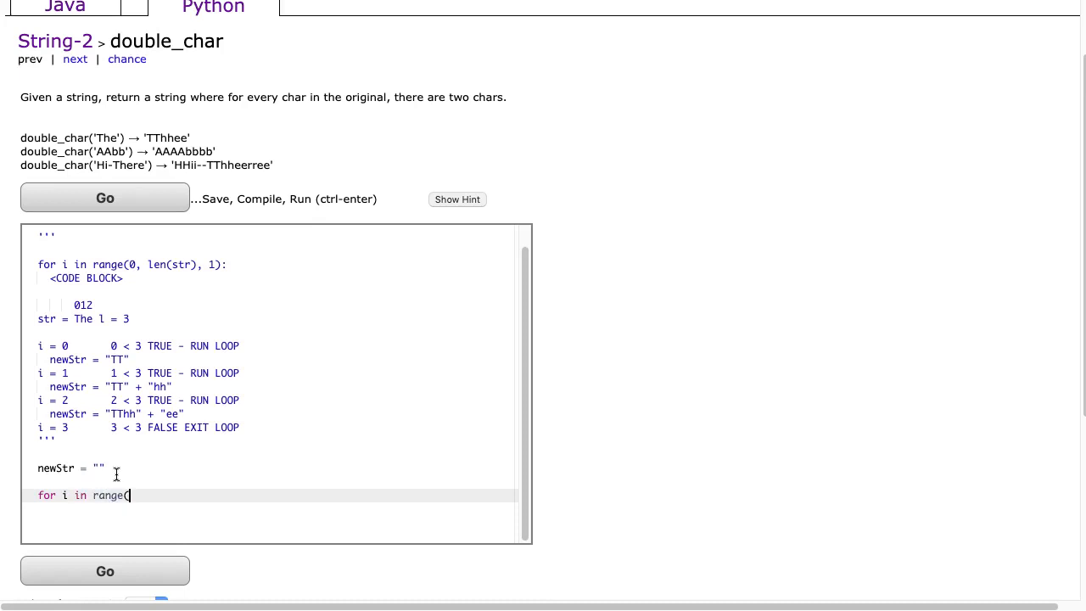
pyautogui.write('0, len(str)')
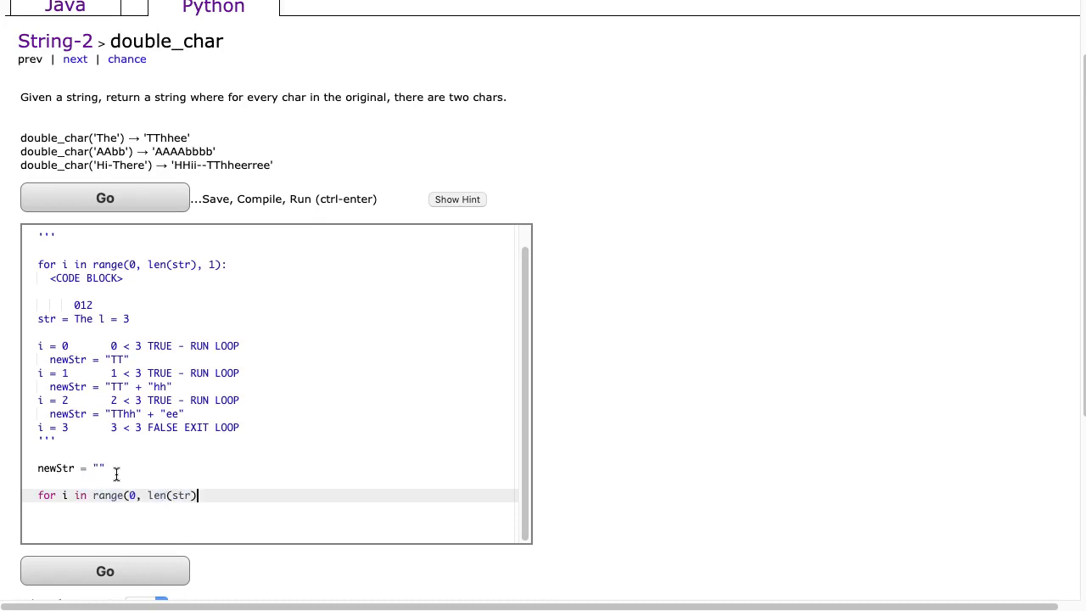
pyautogui.write(', 1):')
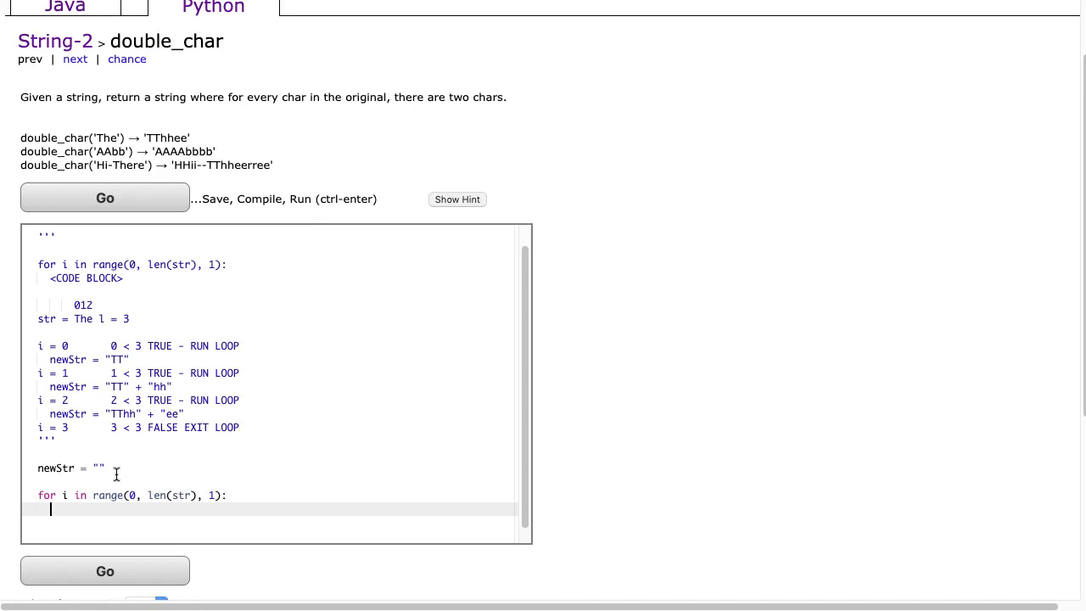
# - Append str[i] + str[i] to newStr in the loop, then return newStr
pyautogui.write('newStr')
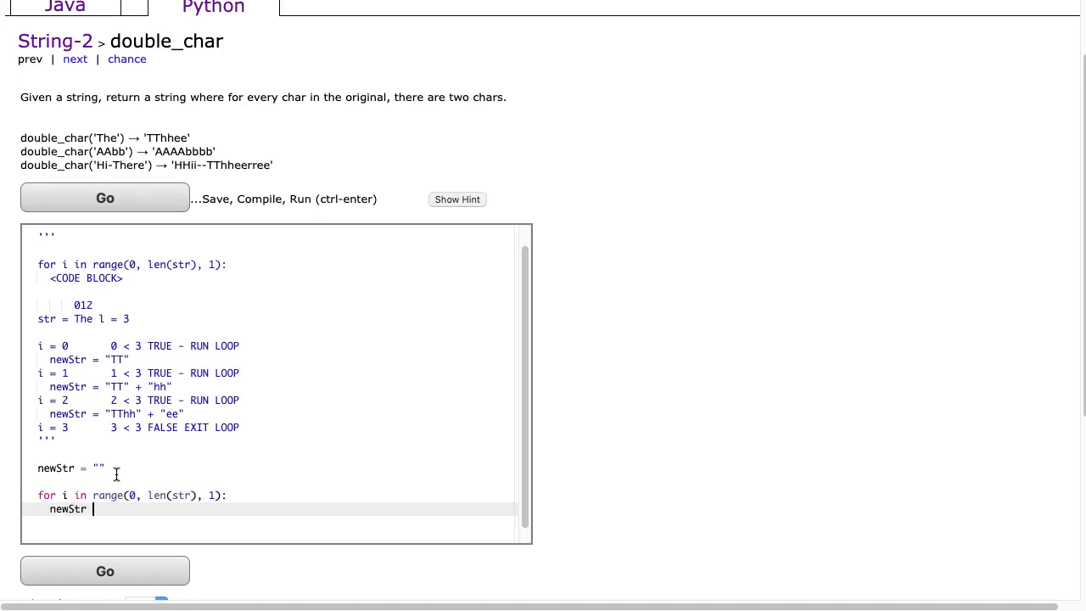
pyautogui.write('= newStr + str[i] + str]')
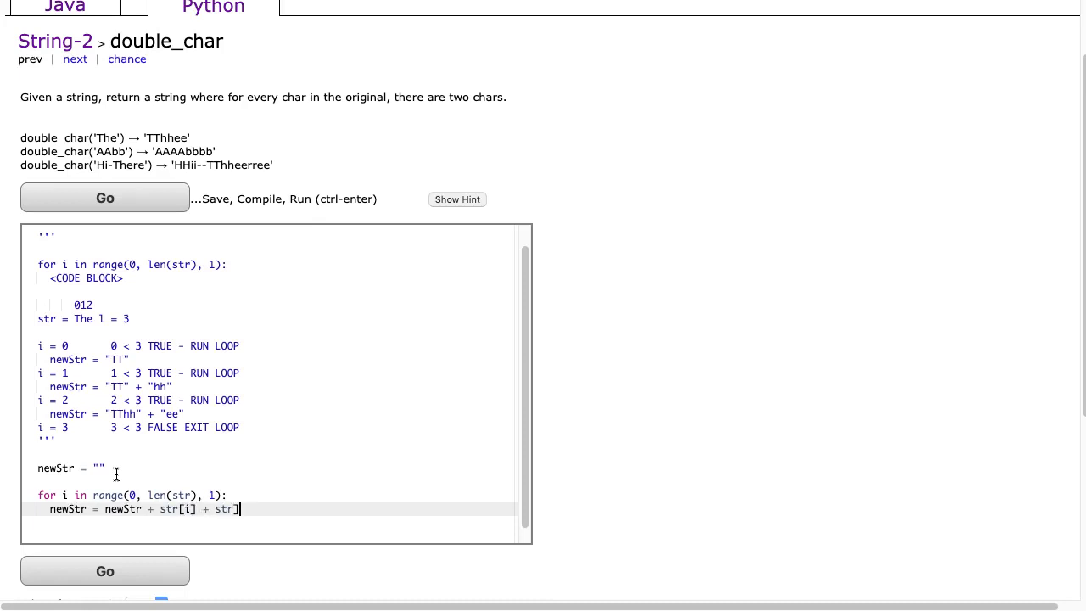
pyautogui.write('[]')
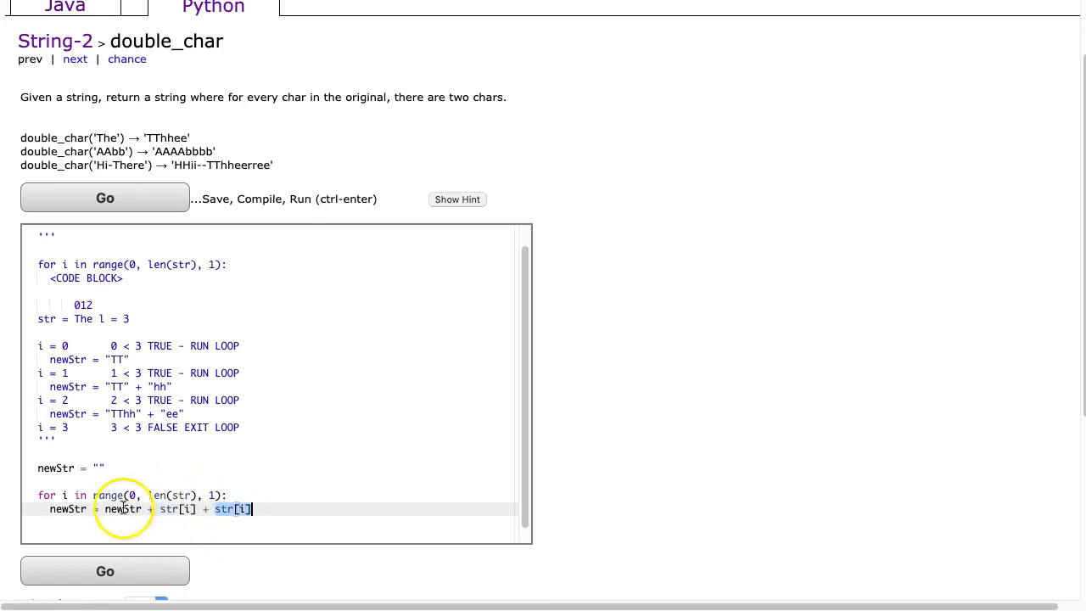
pyautogui.press('enter')
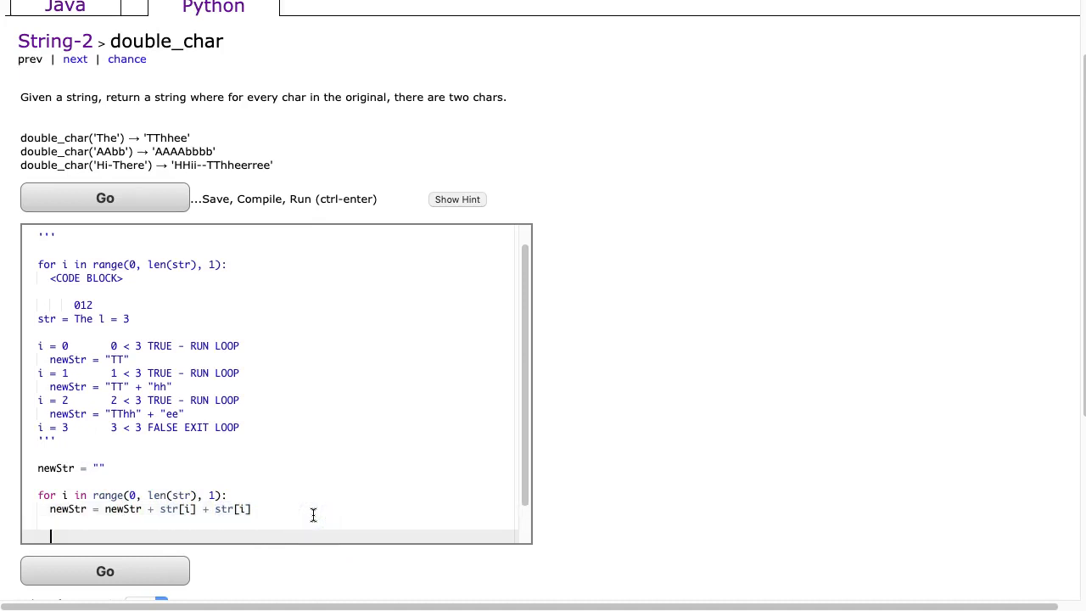
pyautogui.write('return newStr')
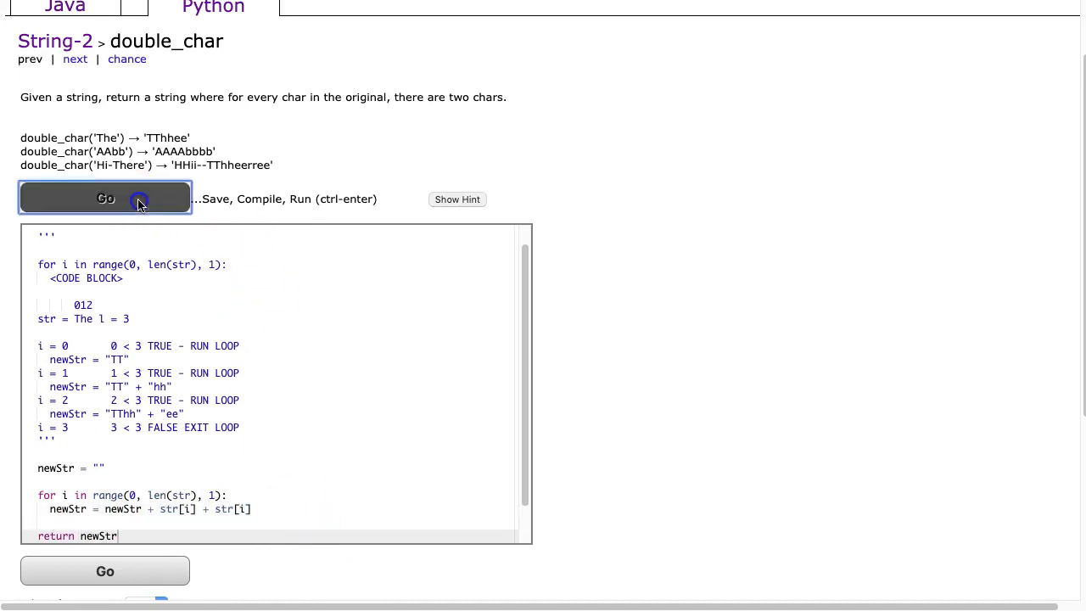
# - Run the double_char tests and reach All Correct
pyautogui.click(105, 198)
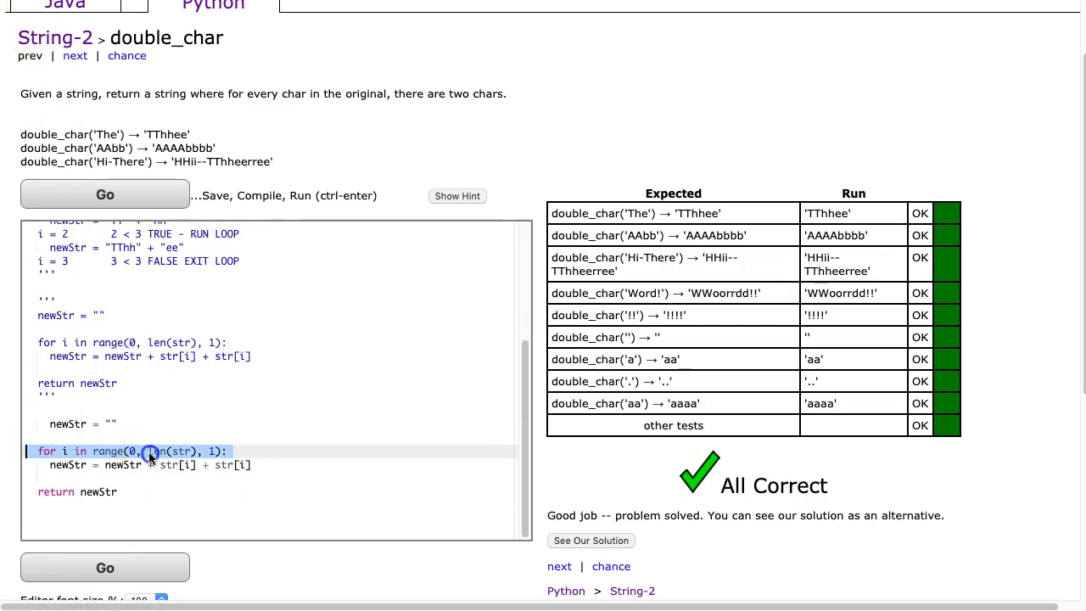
# - Change the loop to range(len(str)), fix the stray indent, and rerun to All Correct
pyautogui.click(136, 451)
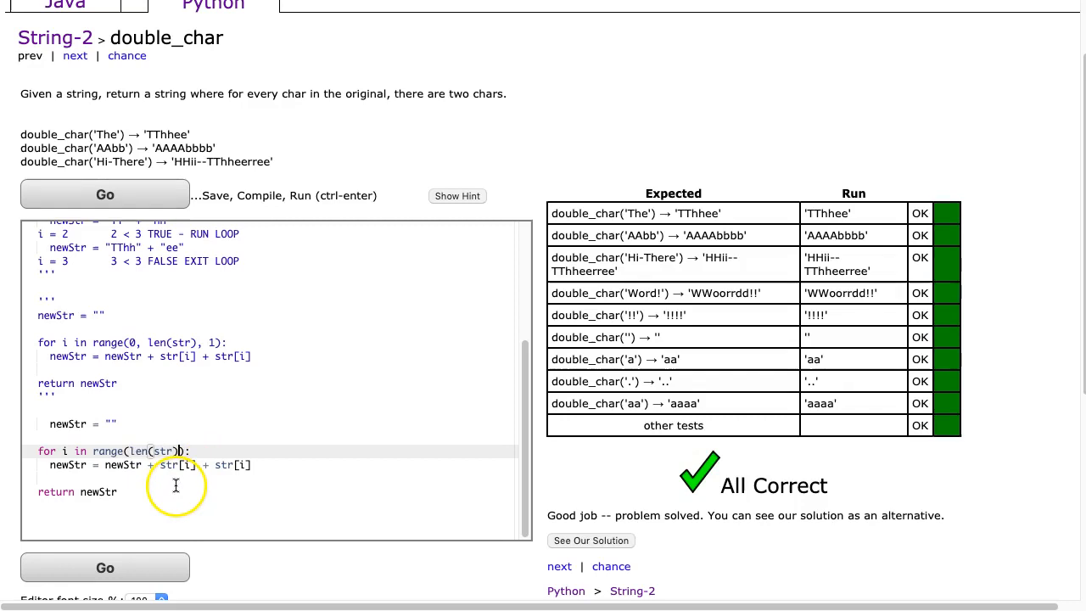
pyautogui.click(104, 194)
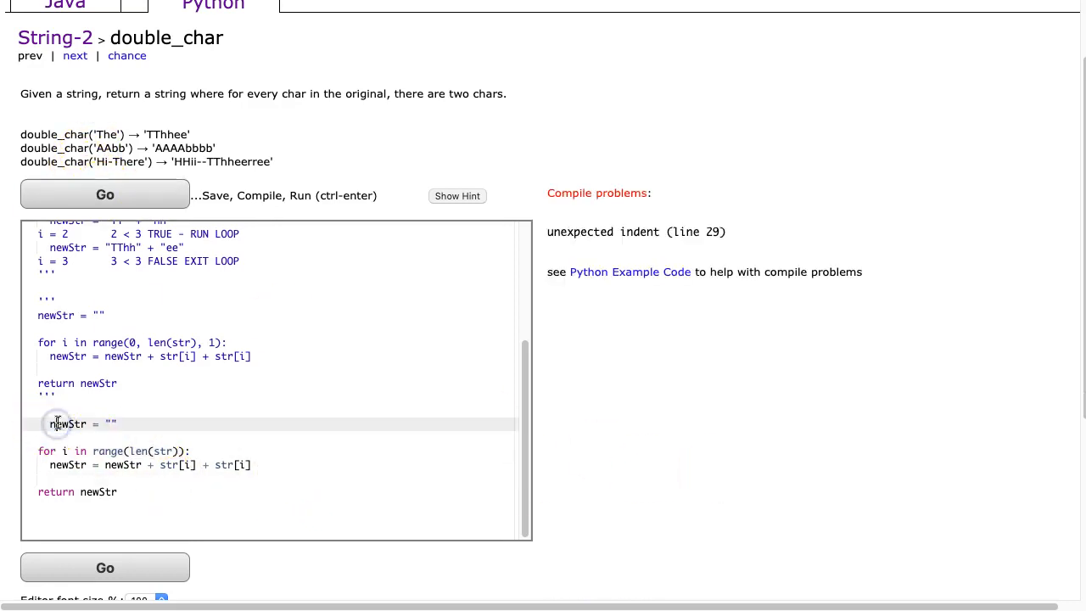
pyautogui.click(104, 195)
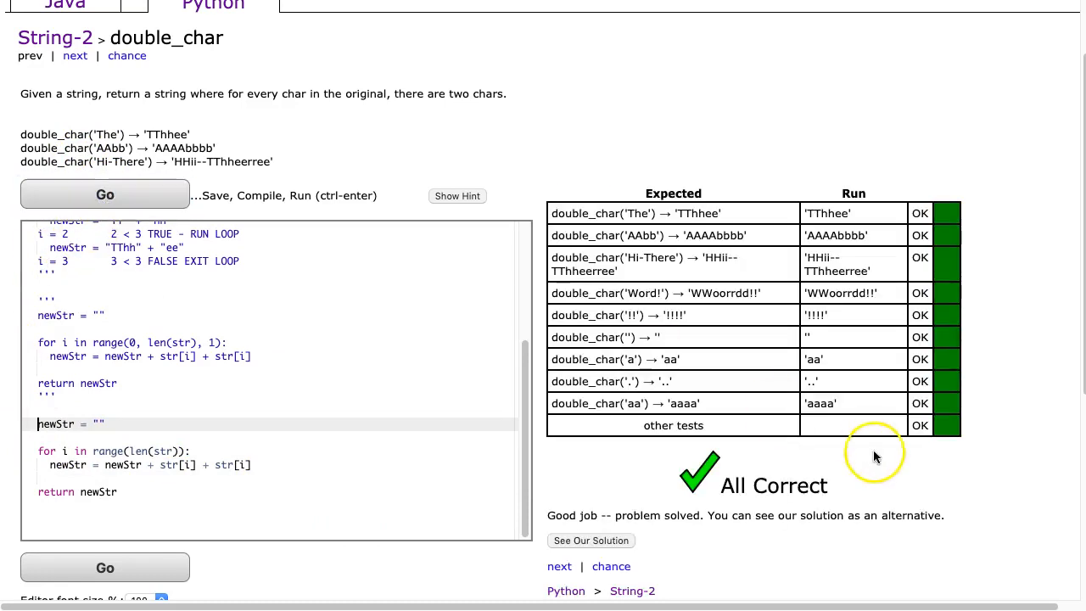
pyautogui.scroll(-3)
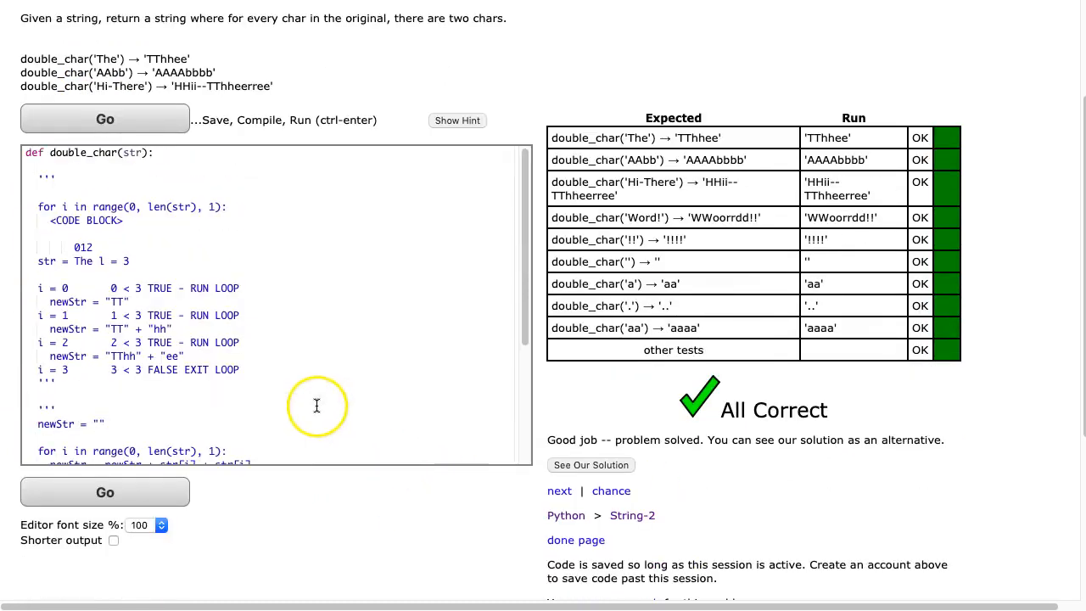
pyautogui.scroll(-3)
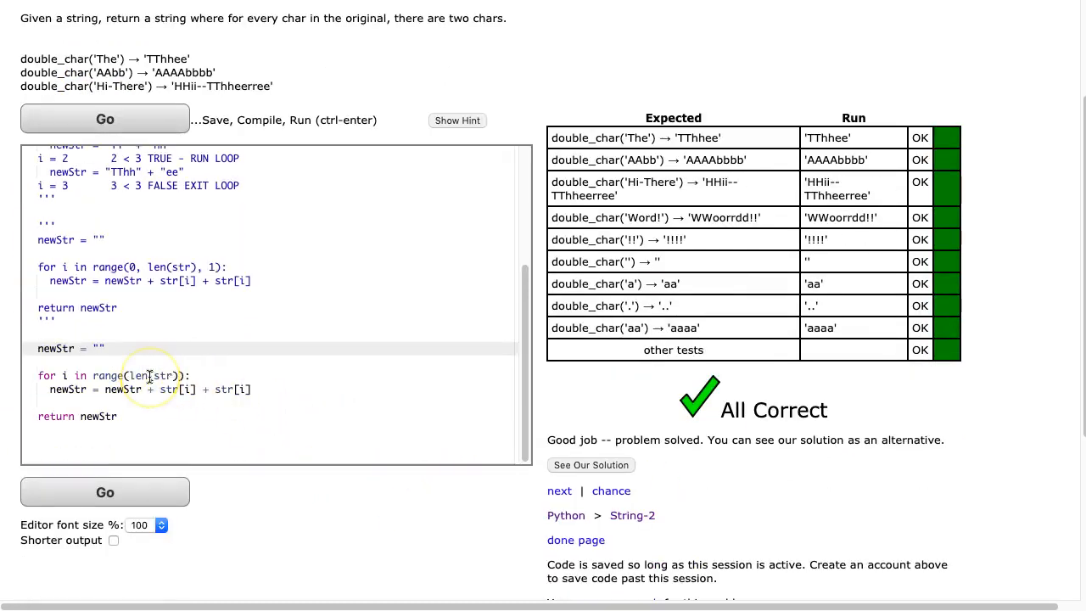